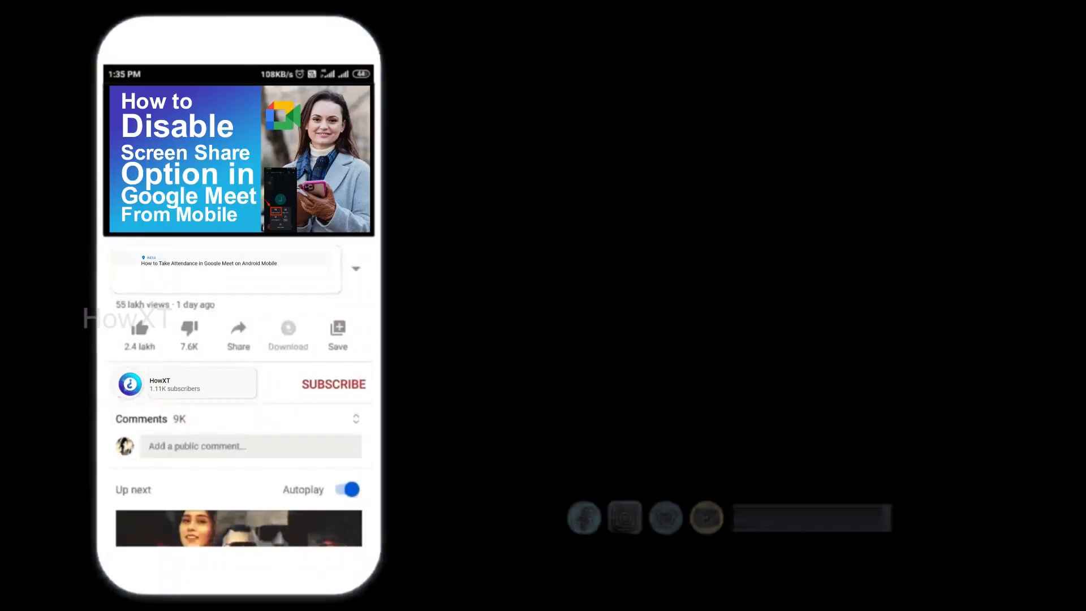
- Launch Settings from Start and go to Bluetooth & devices > Devices
click(333, 384)
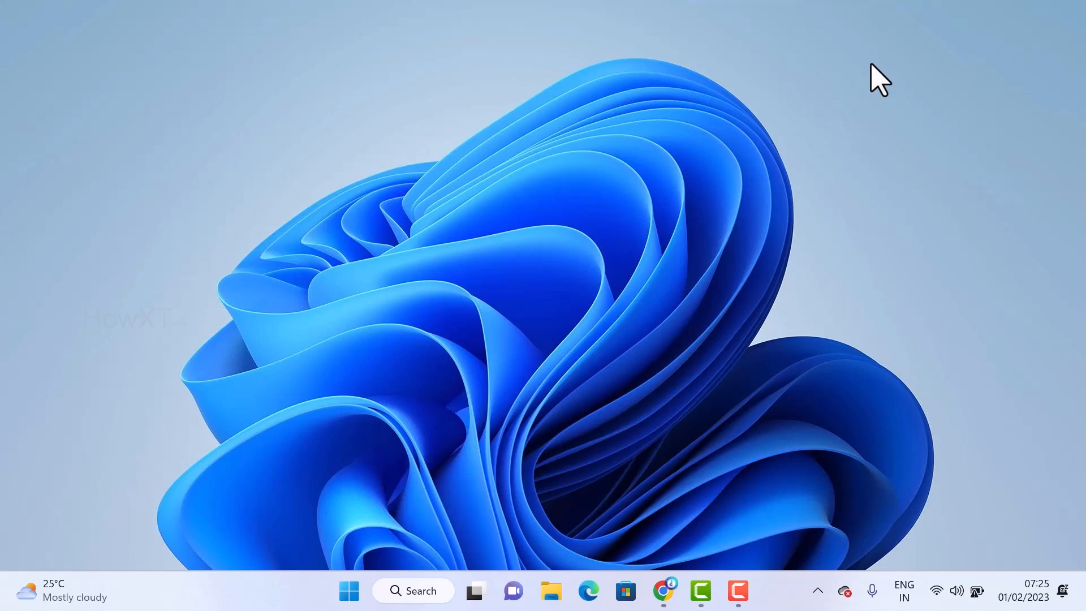
mouse_move(818, 598)
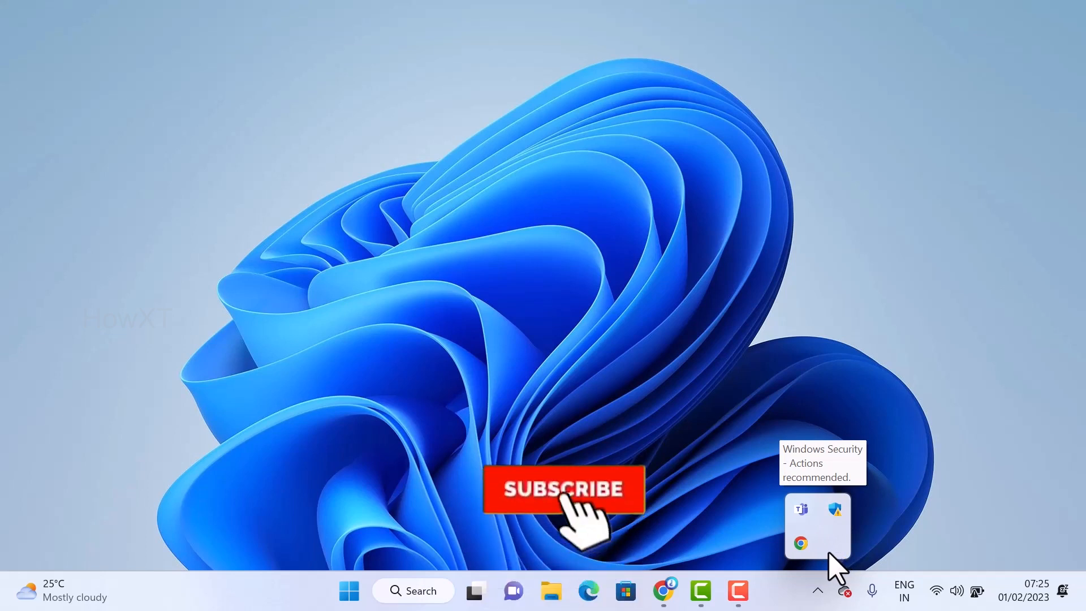
click(562, 489)
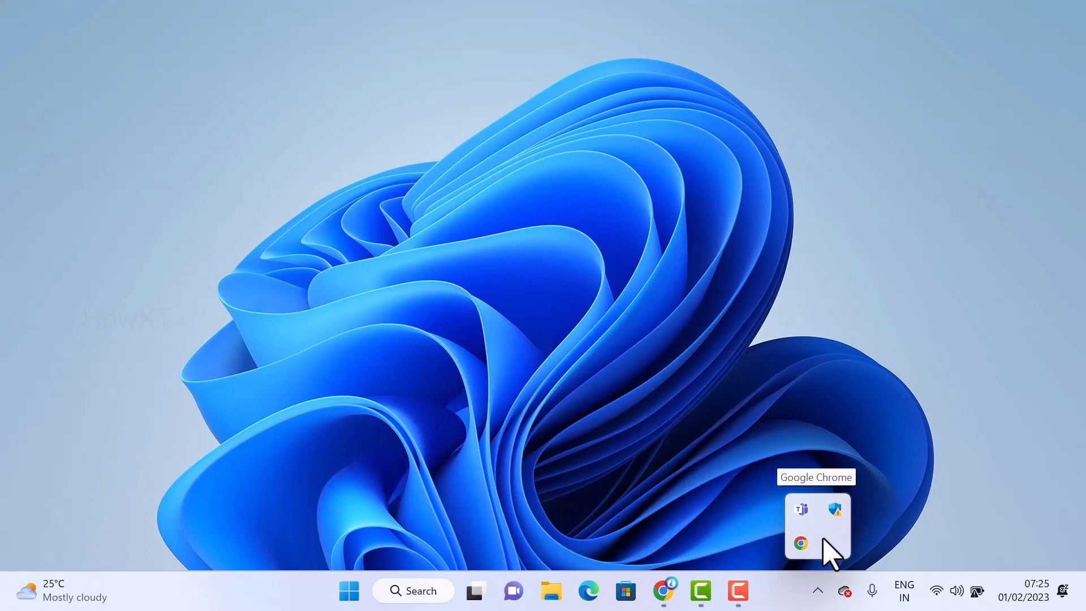
mouse_move(529, 170)
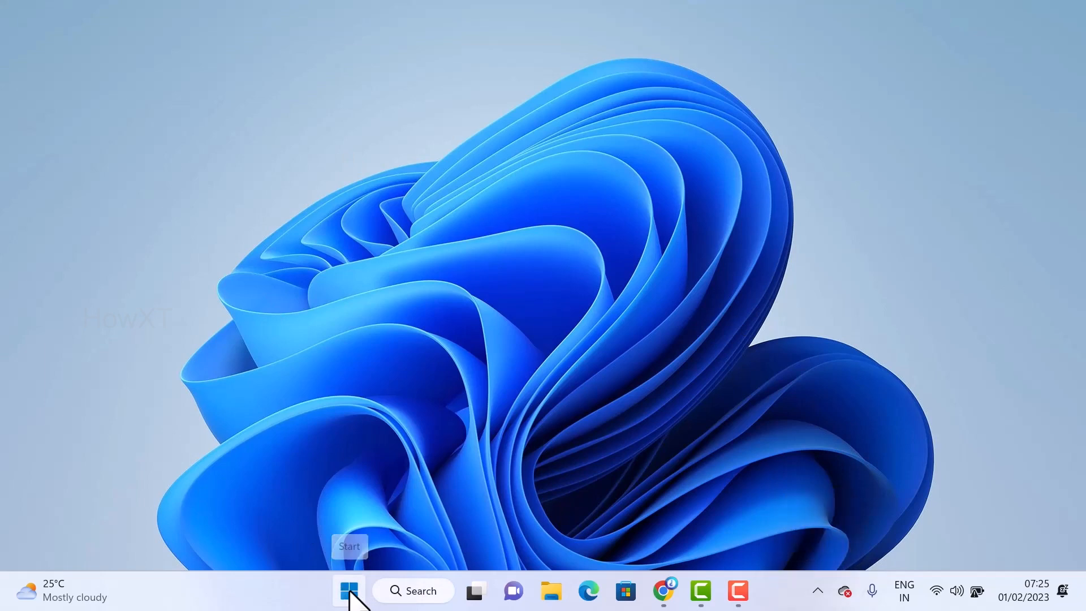
click(348, 591)
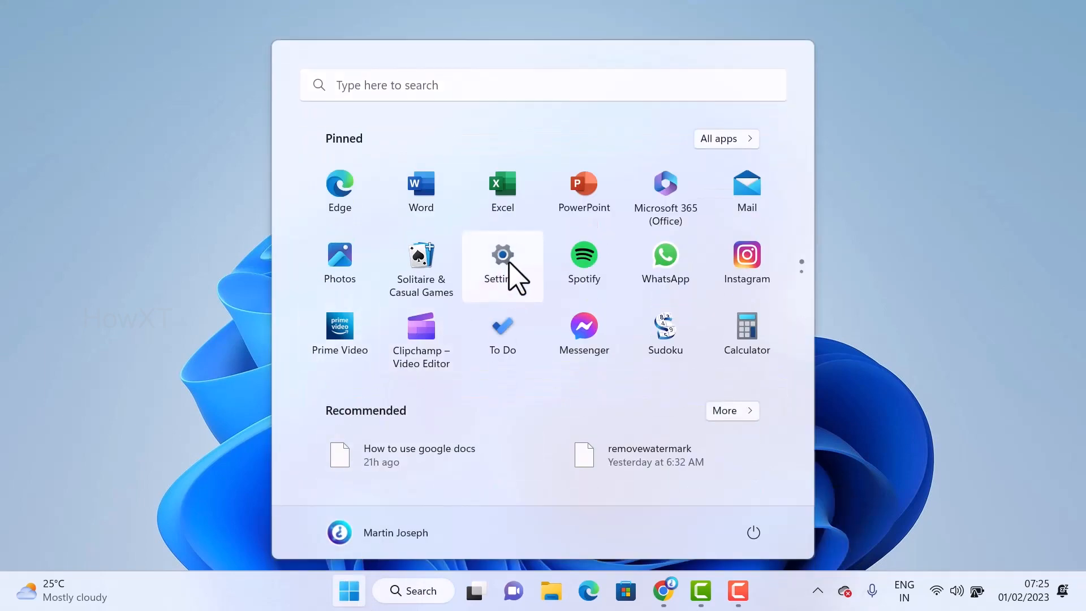
click(502, 258)
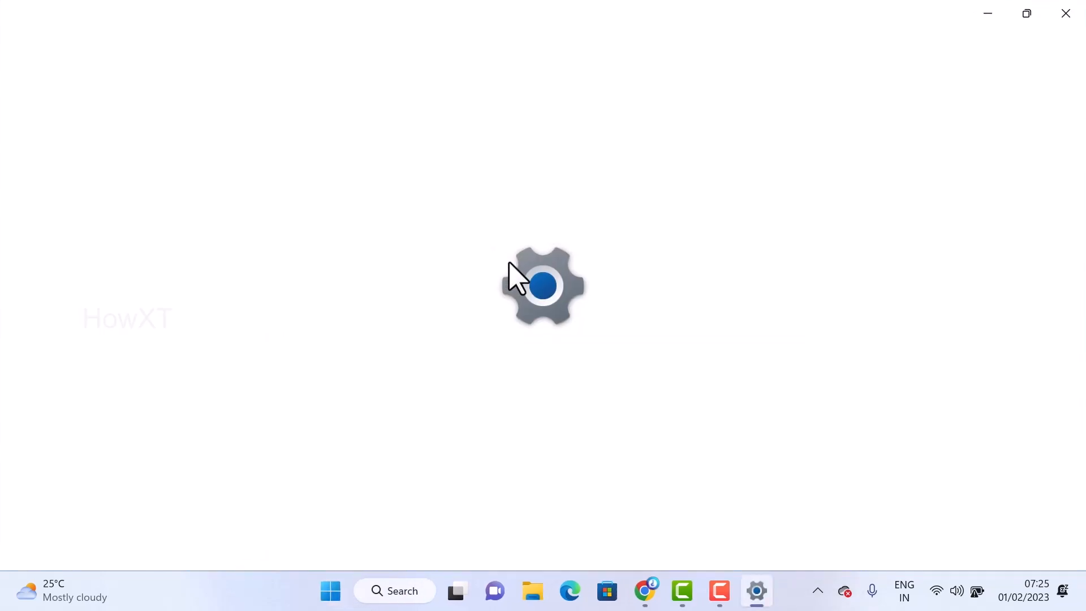
click(756, 591)
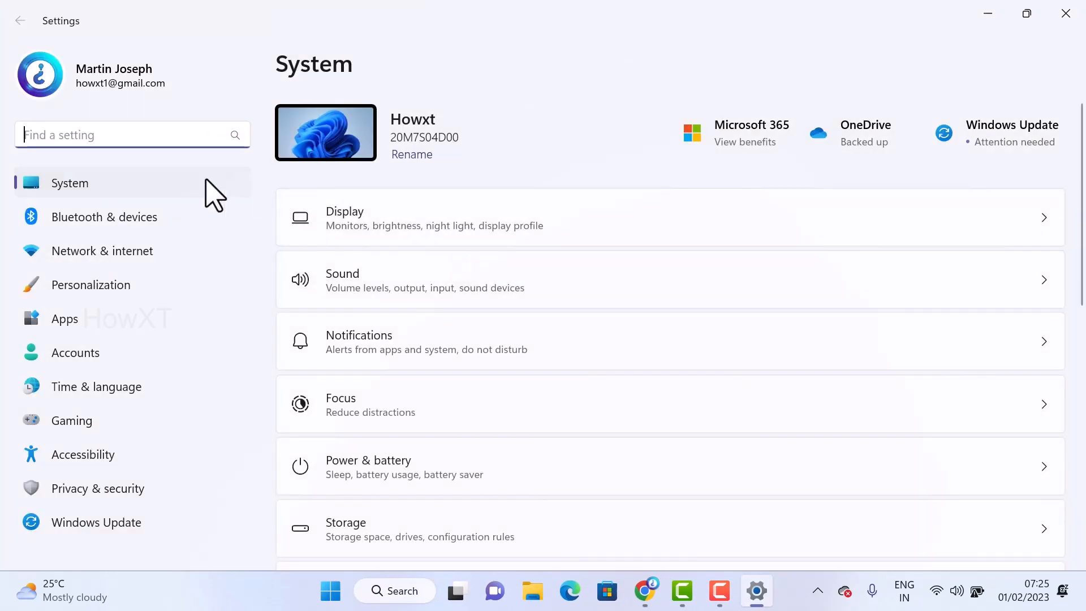
click(106, 217)
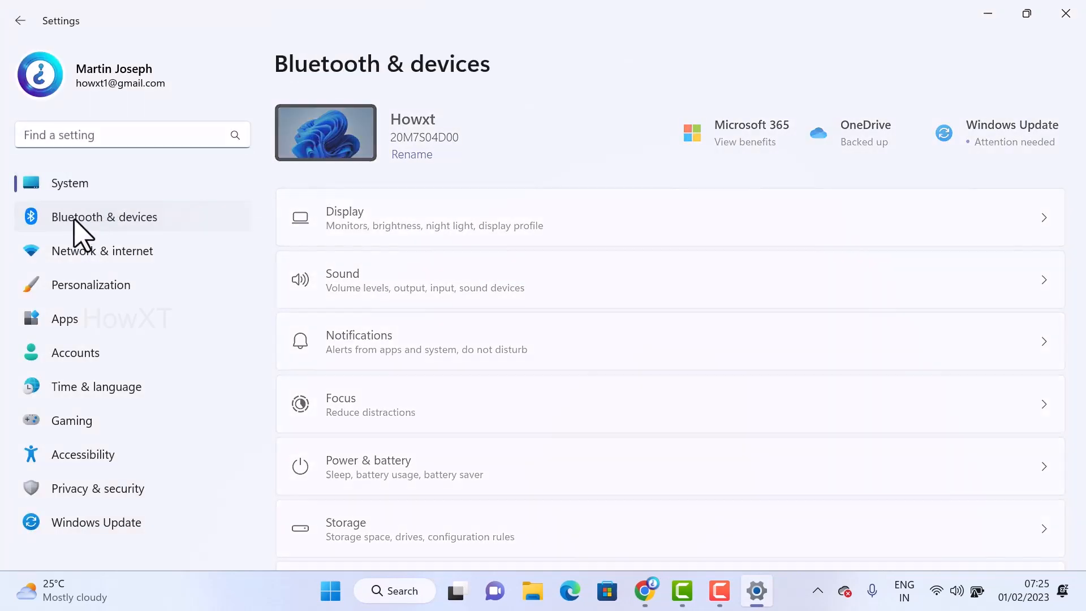
click(106, 216)
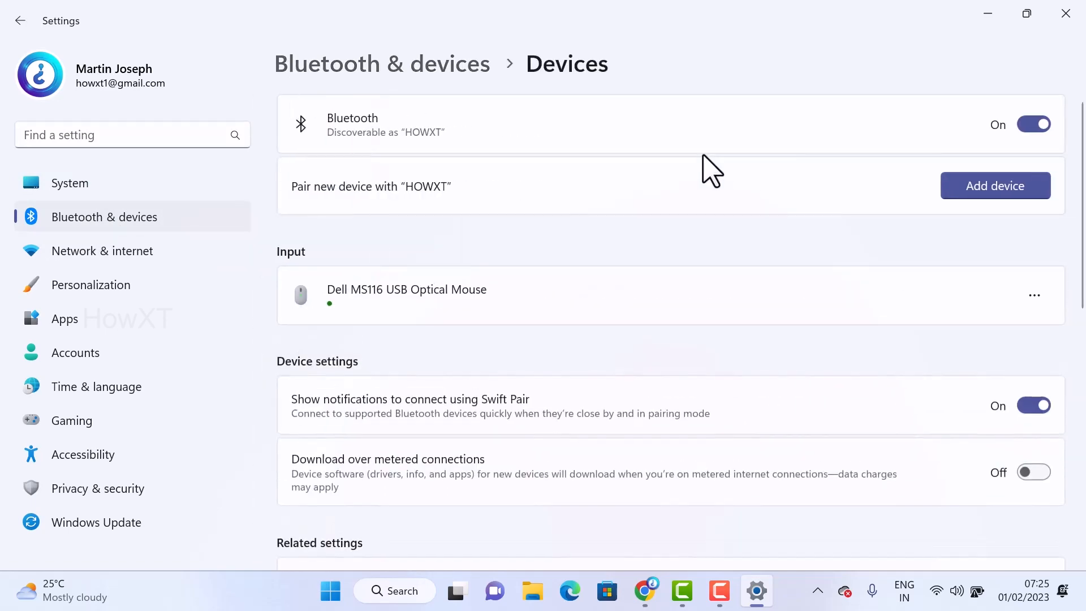
- Enable 'Show the Bluetooth icon in the notification area', confirm with OK, and check the tray
scroll(down, 3)
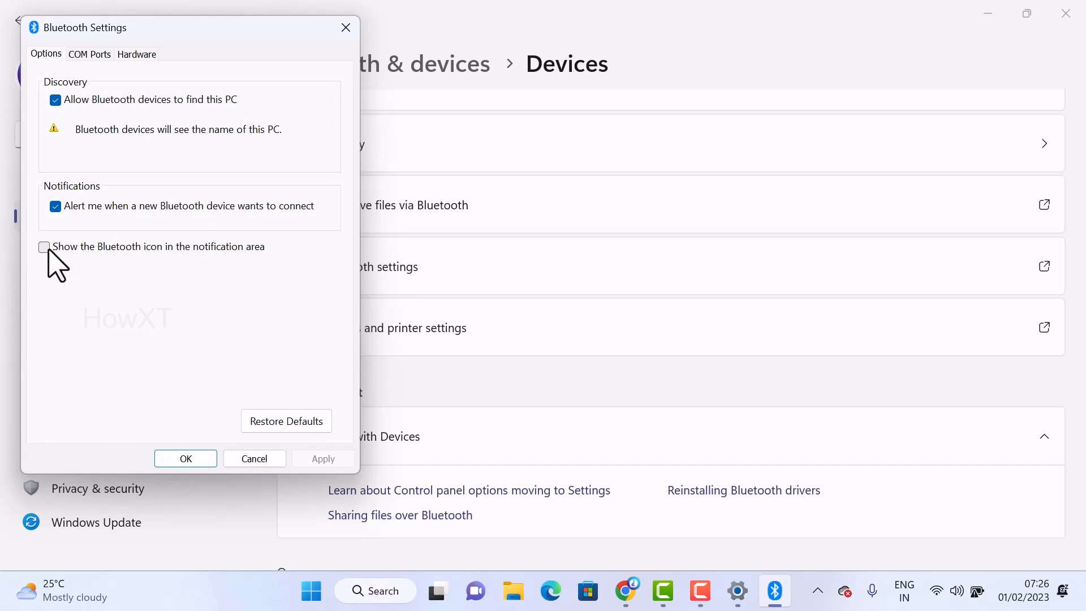
click(43, 247)
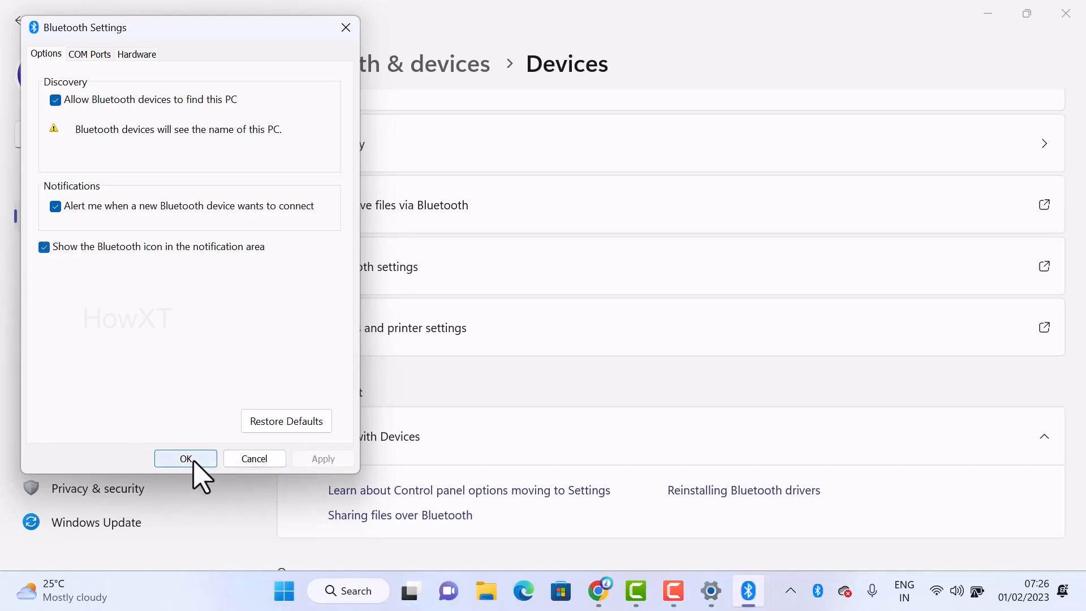
click(185, 458)
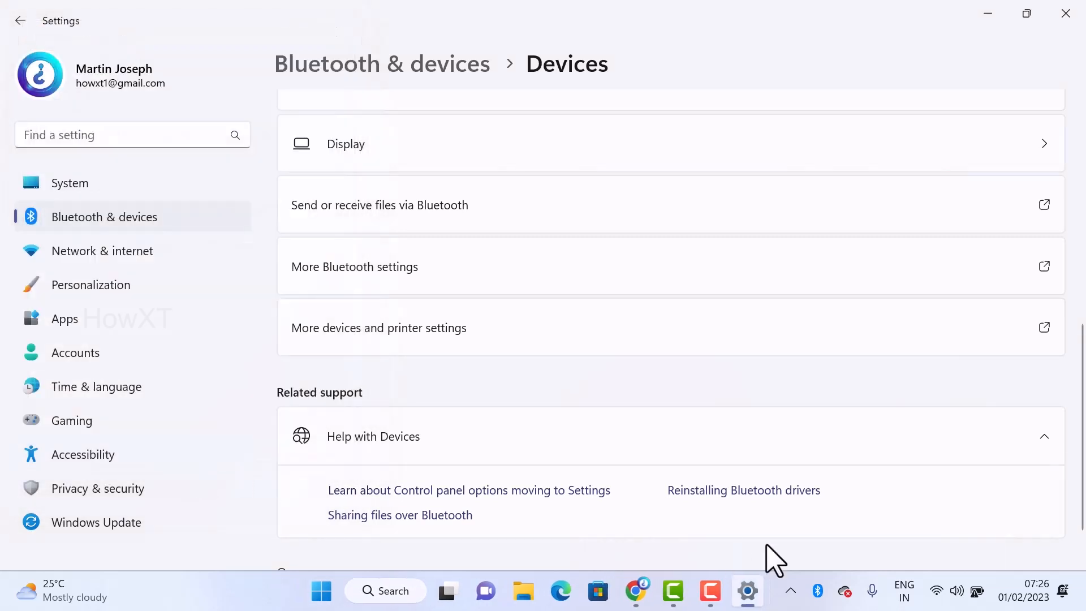
mouse_move(788, 590)
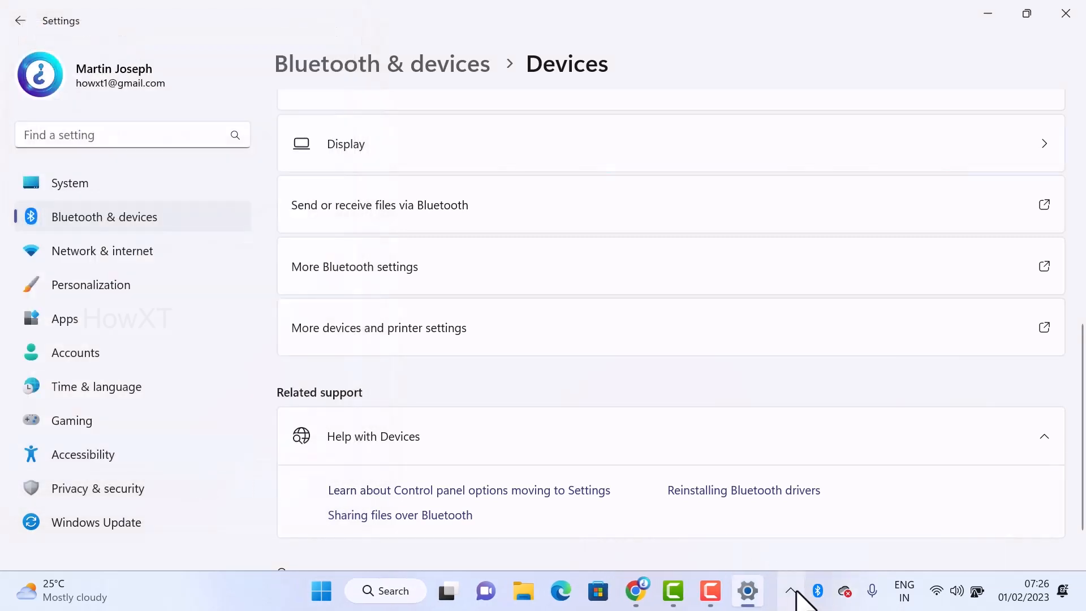
click(797, 590)
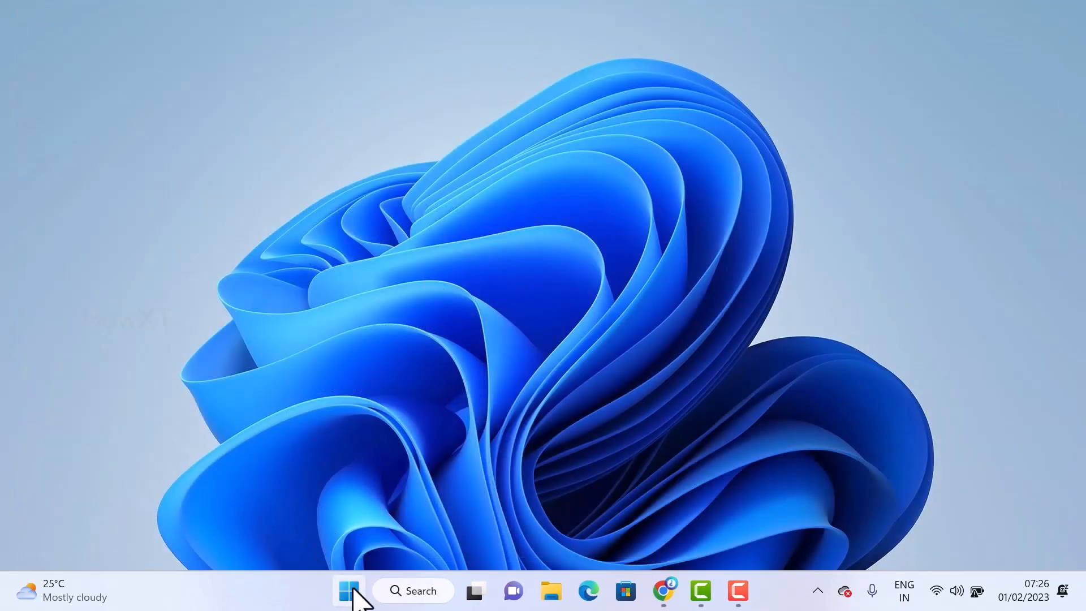
- Right-click Start to show the Quick Link menu with Device Manager
right_click(349, 590)
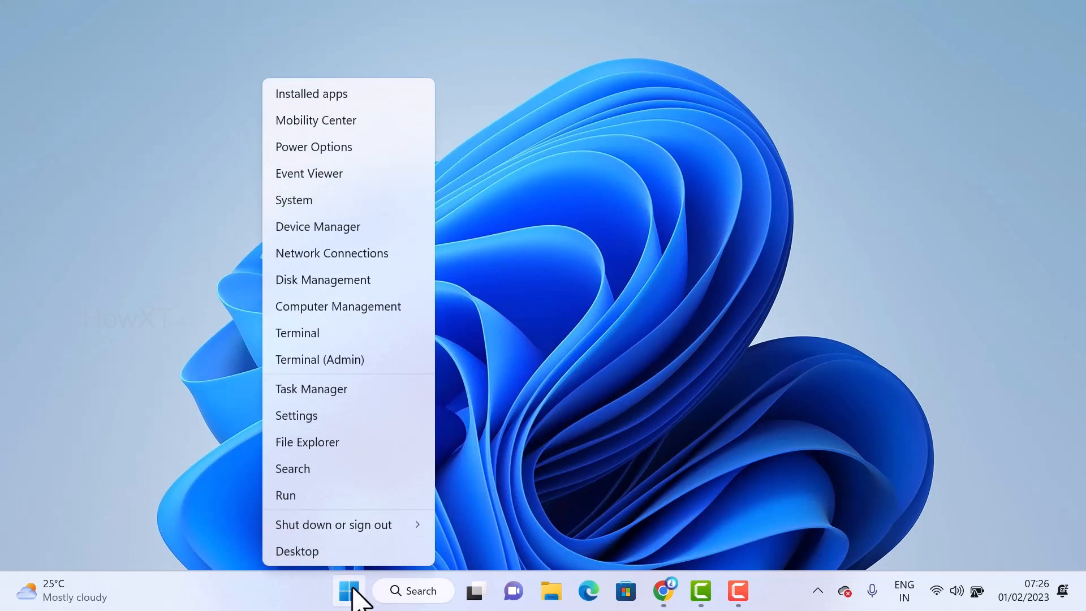
mouse_move(318, 226)
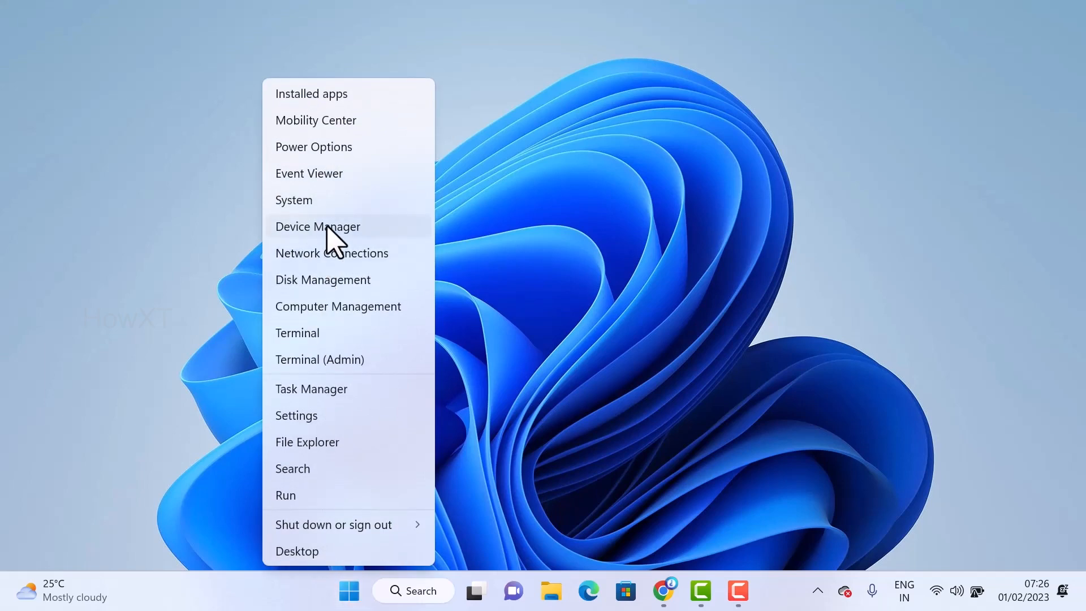
- Auto-search drivers for Bluetooth Device (RFCOMM Protocol TDI) from the expanded Bluetooth category in Device Manager
click(317, 226)
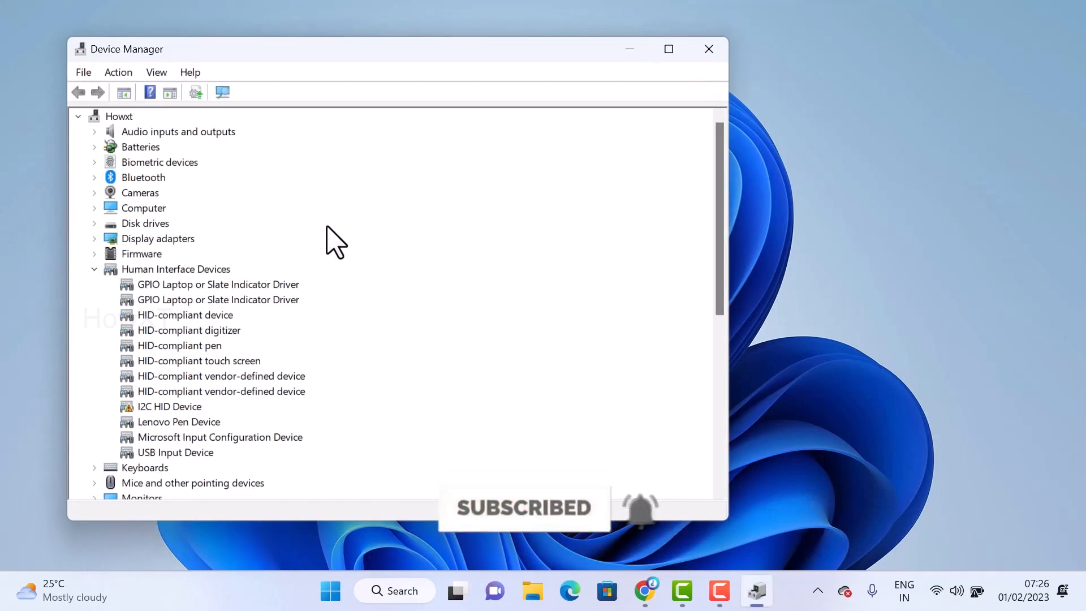
mouse_move(107, 191)
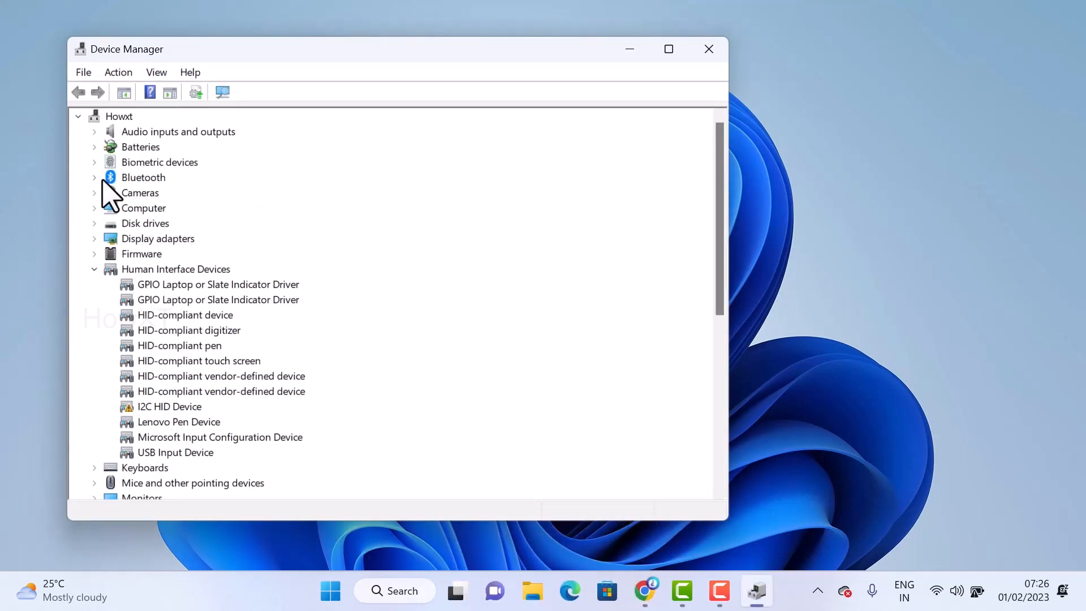
click(94, 177)
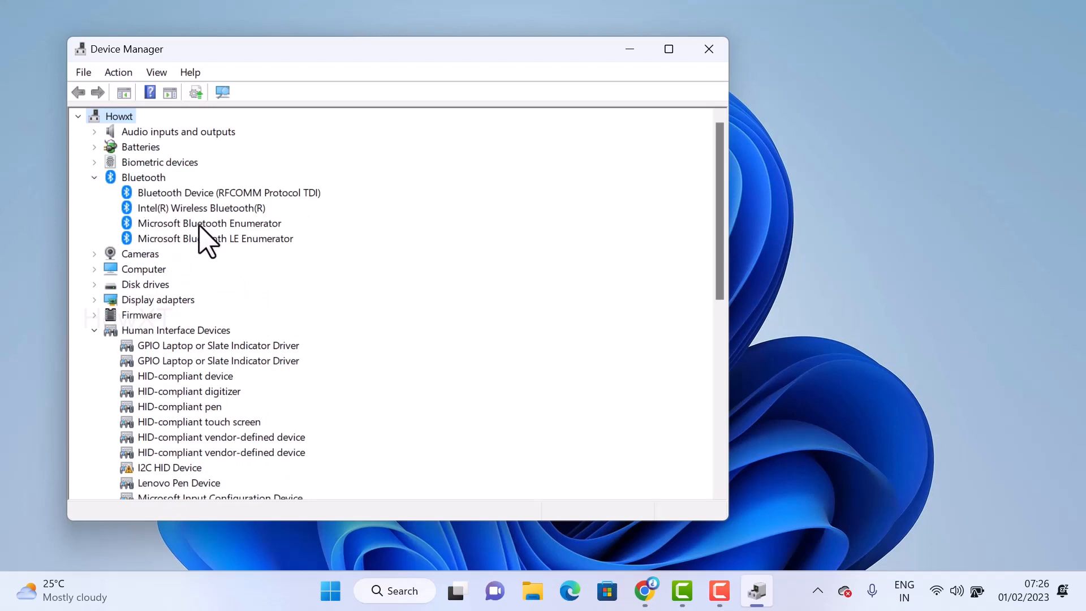
mouse_move(211, 215)
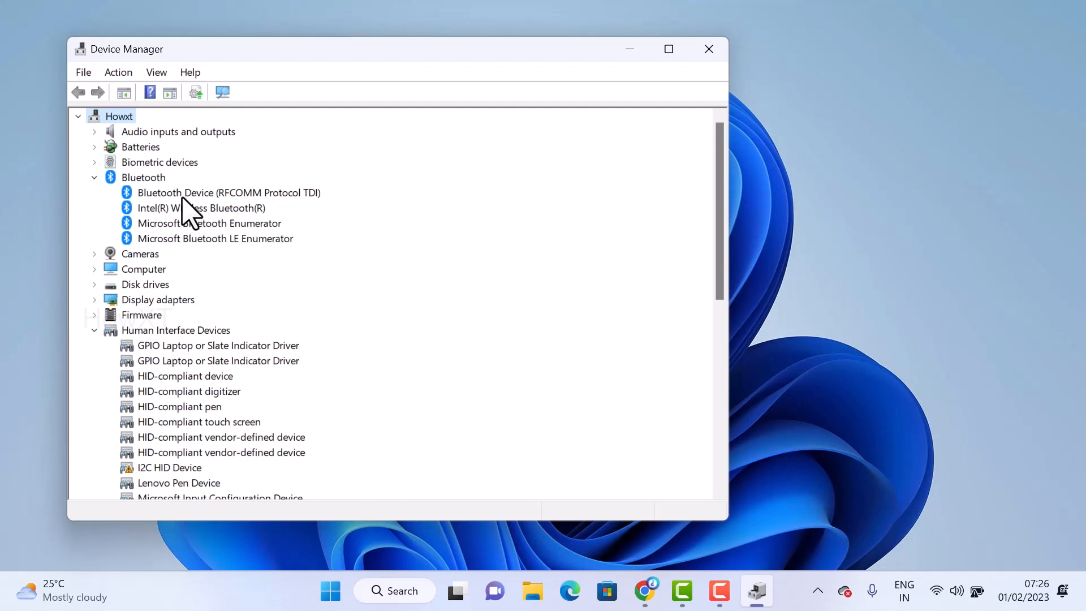
right_click(229, 192)
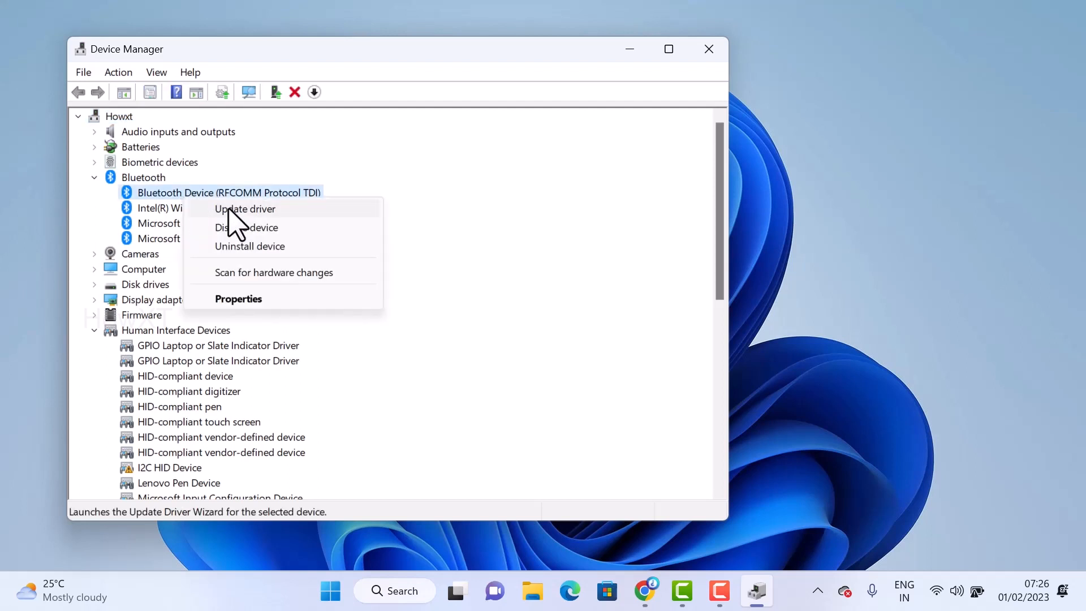
mouse_move(246, 227)
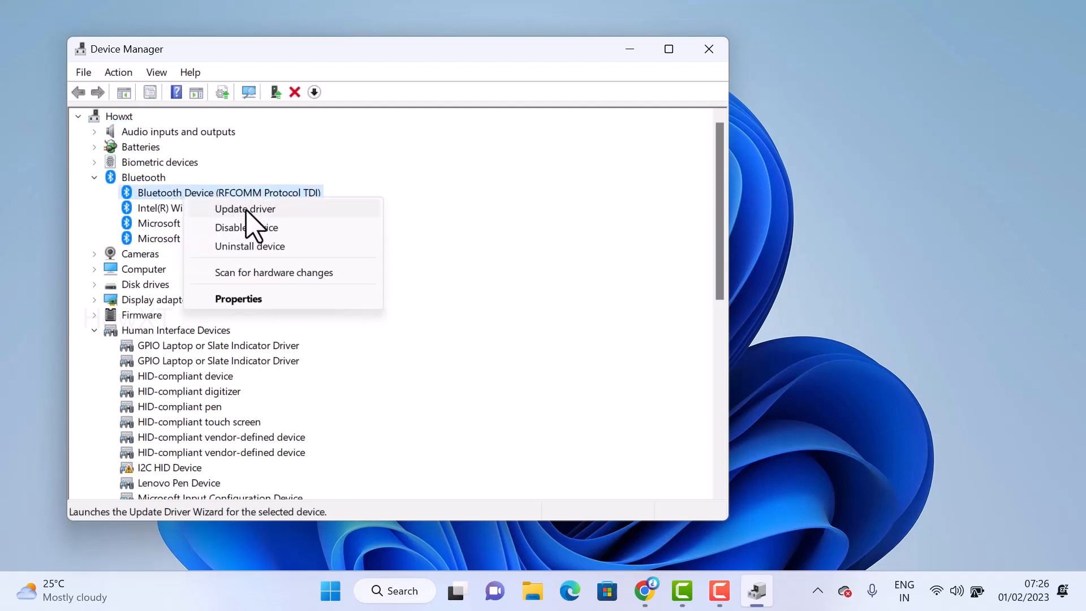
click(244, 209)
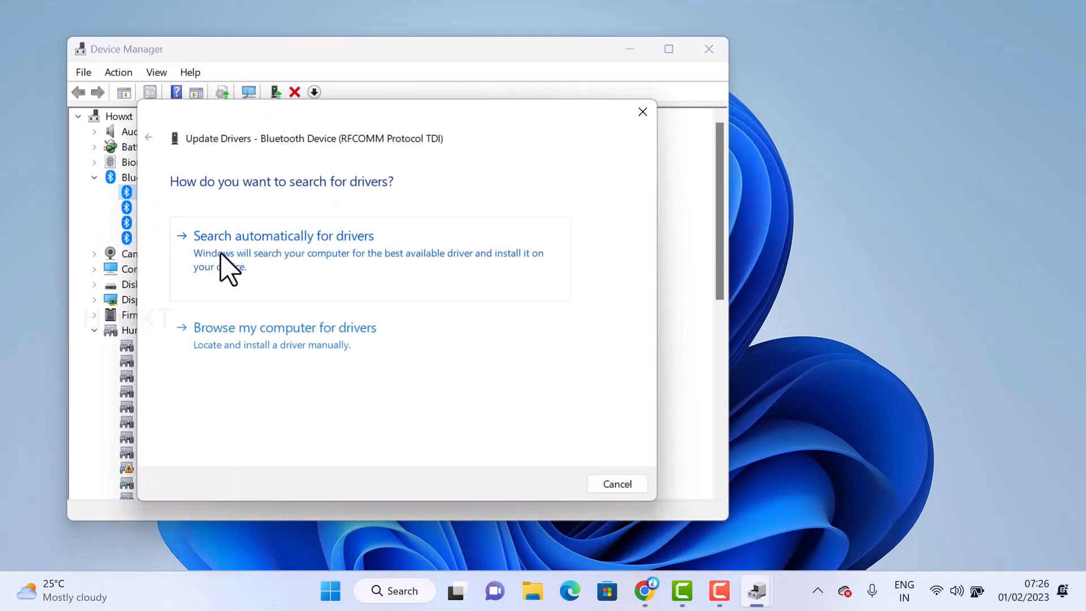
click(283, 236)
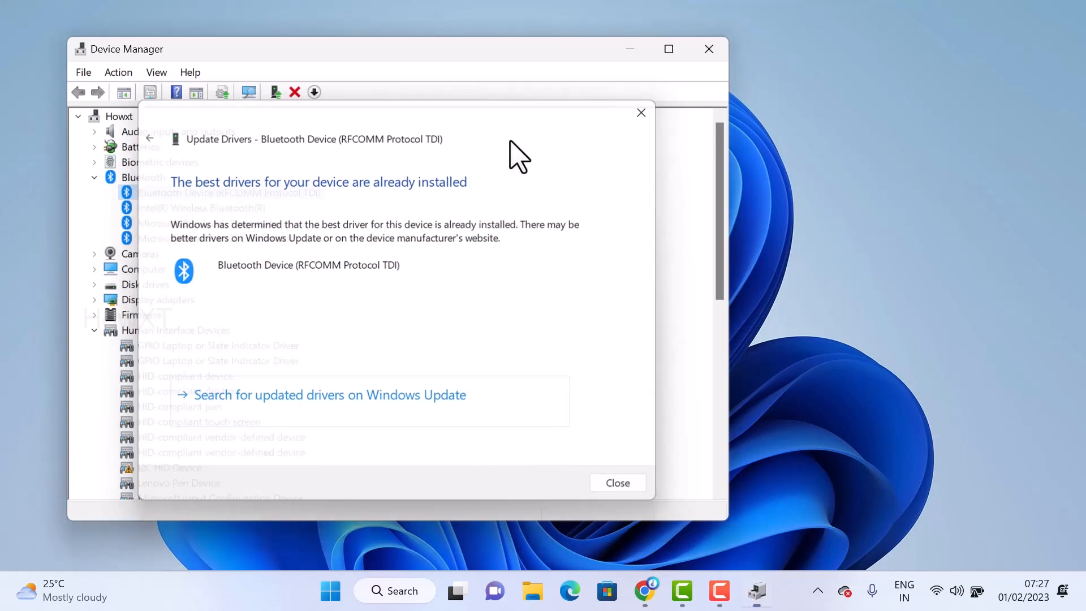
- Search automatically for an updated Intel(R) Wireless Bluetooth(R) driver
right_click(201, 207)
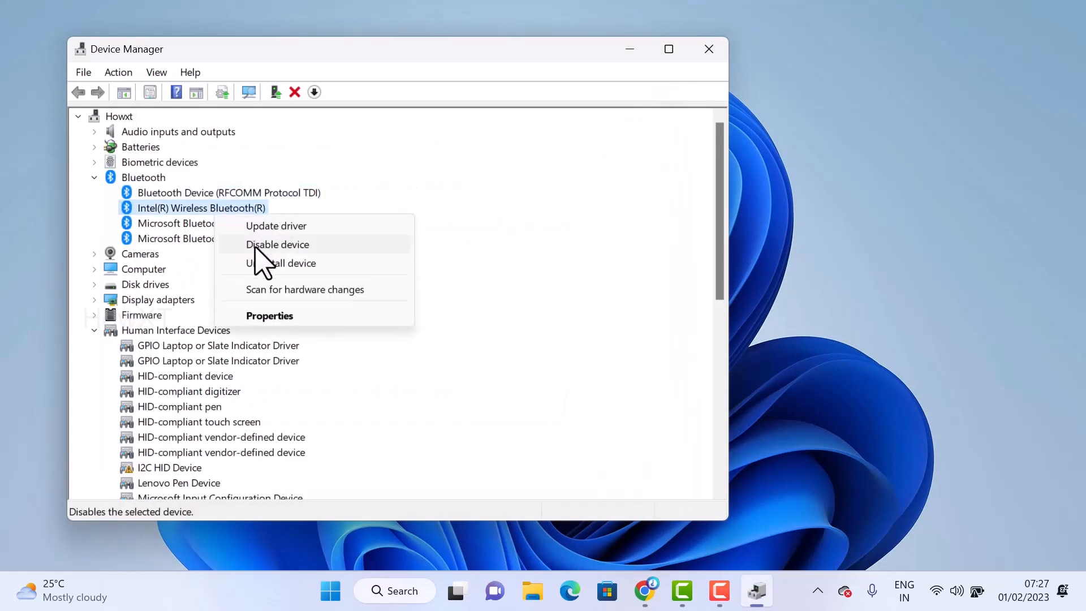
click(275, 225)
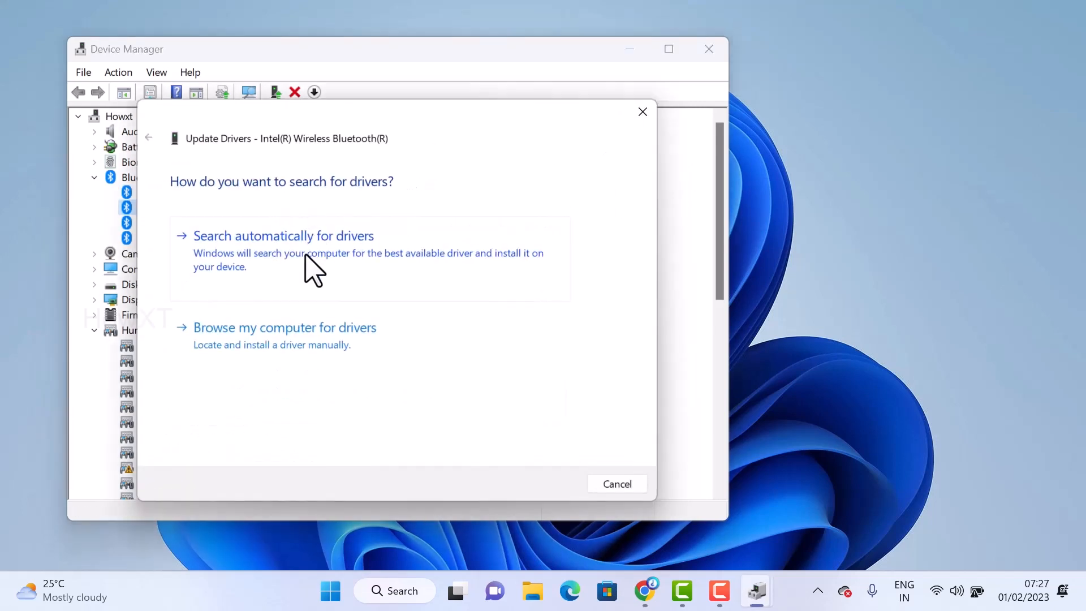
click(283, 235)
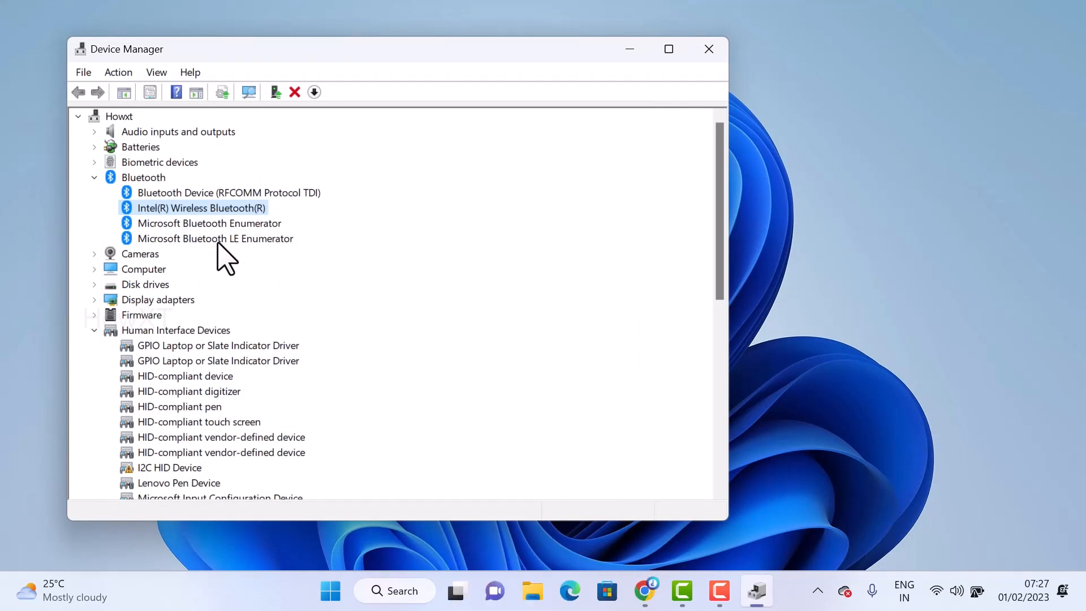
mouse_move(163, 219)
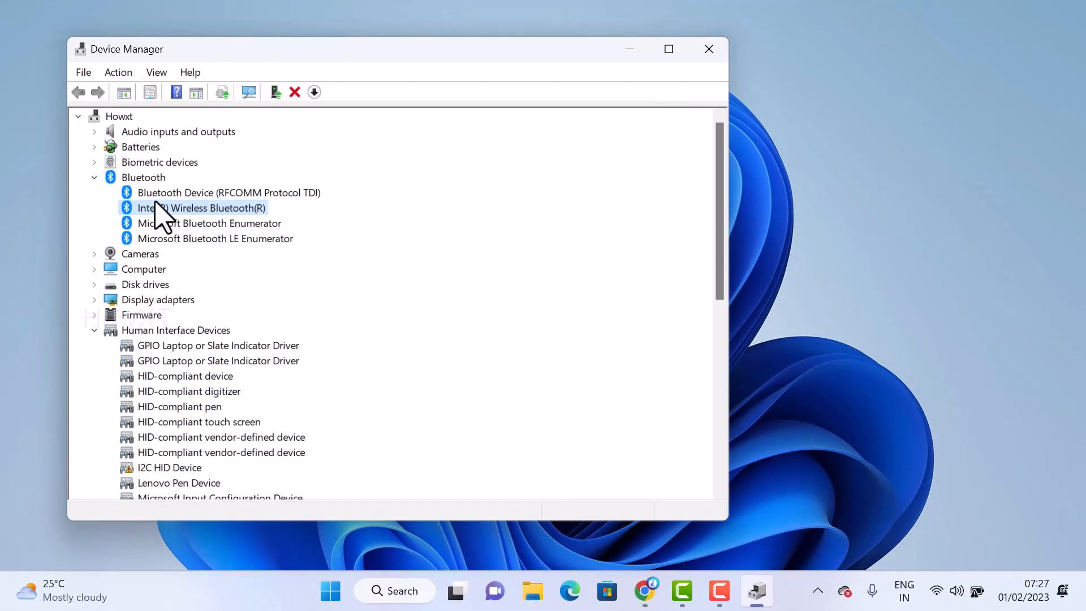
mouse_move(709, 50)
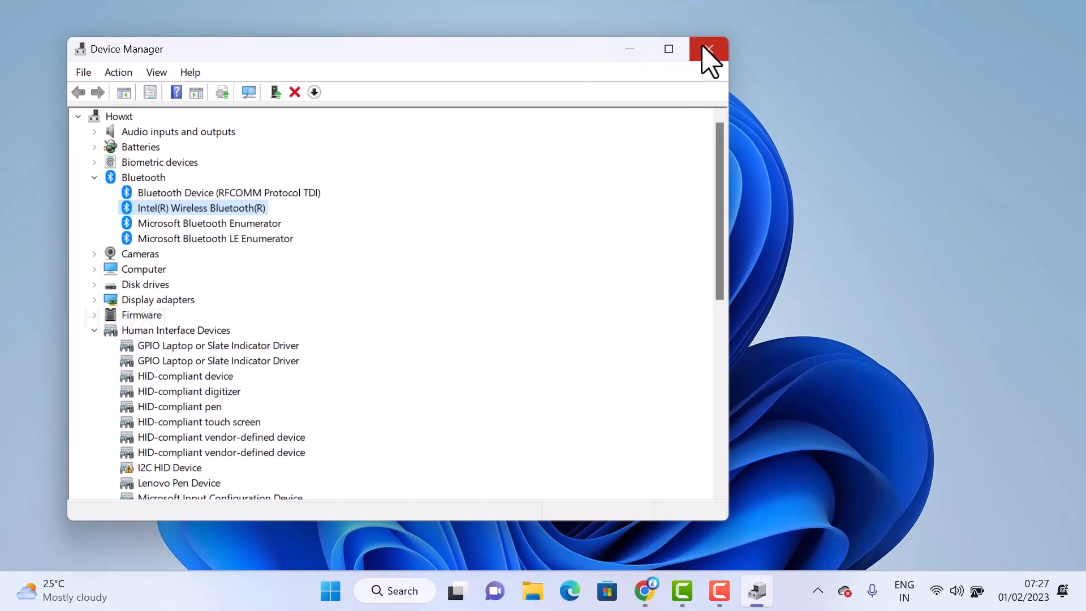
- Close Device Manager, find the Bluetooth icon in hidden tray icons, then open Start
click(707, 49)
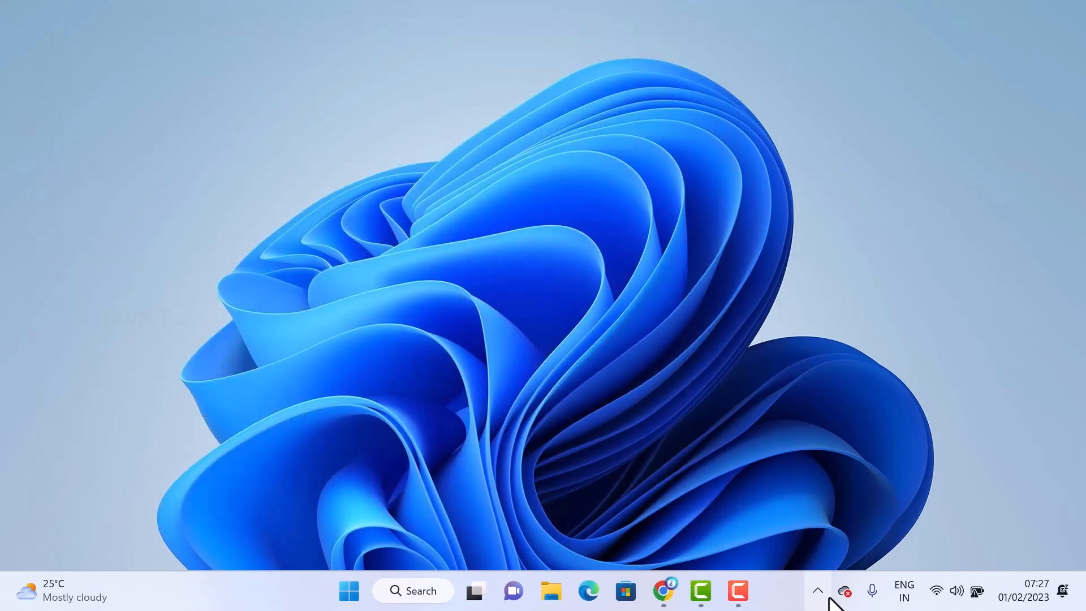
click(817, 591)
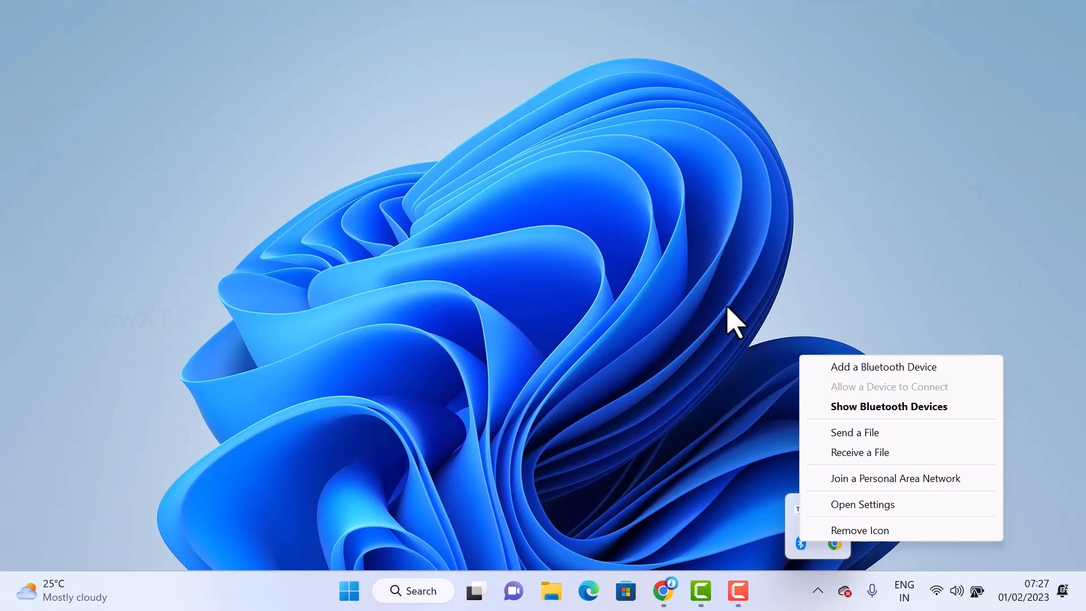
click(291, 502)
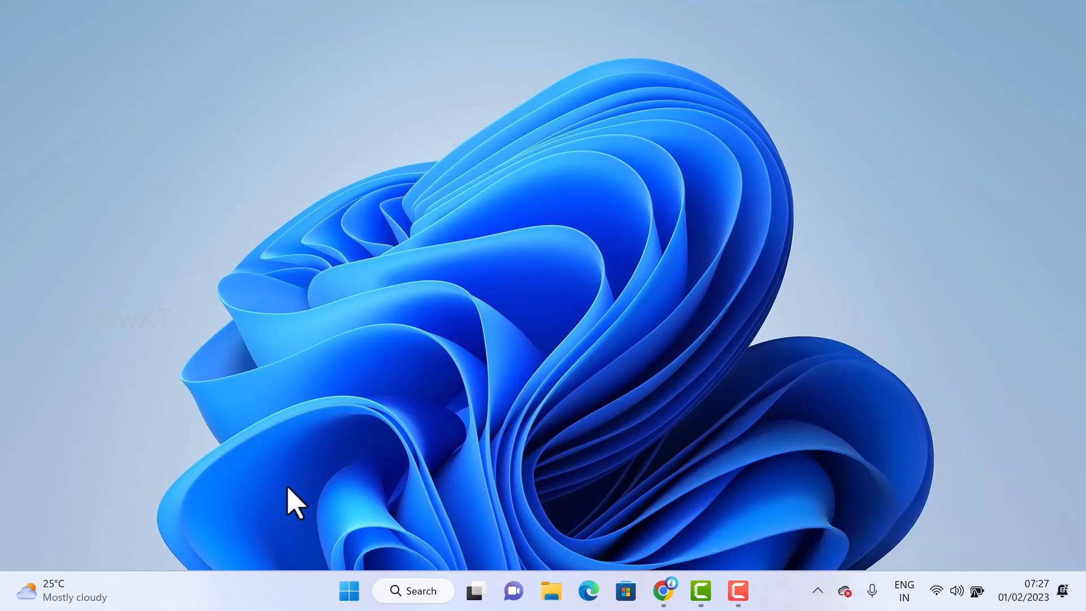
click(349, 590)
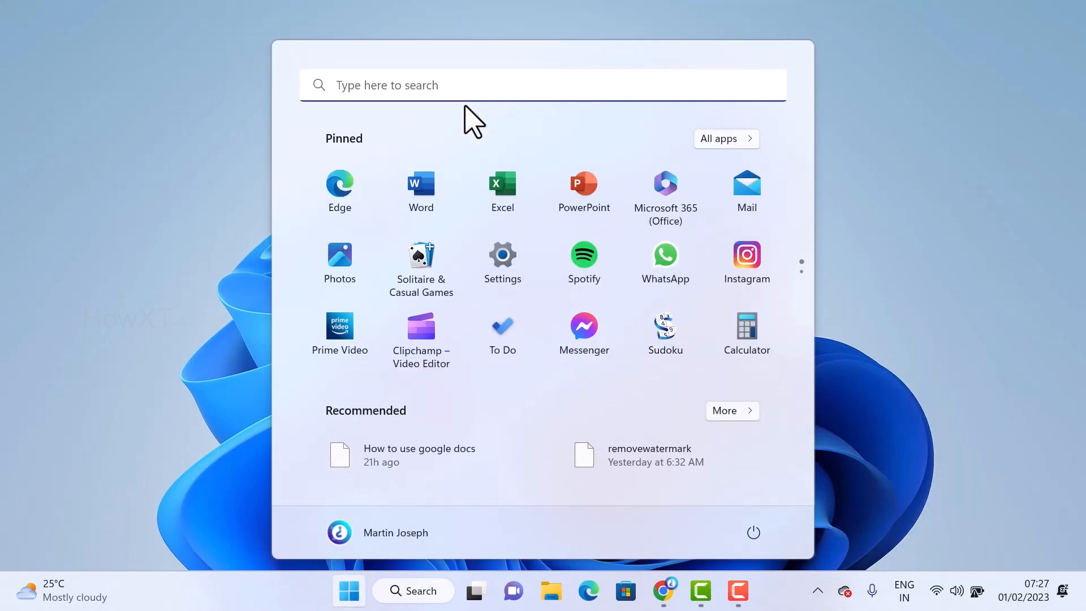